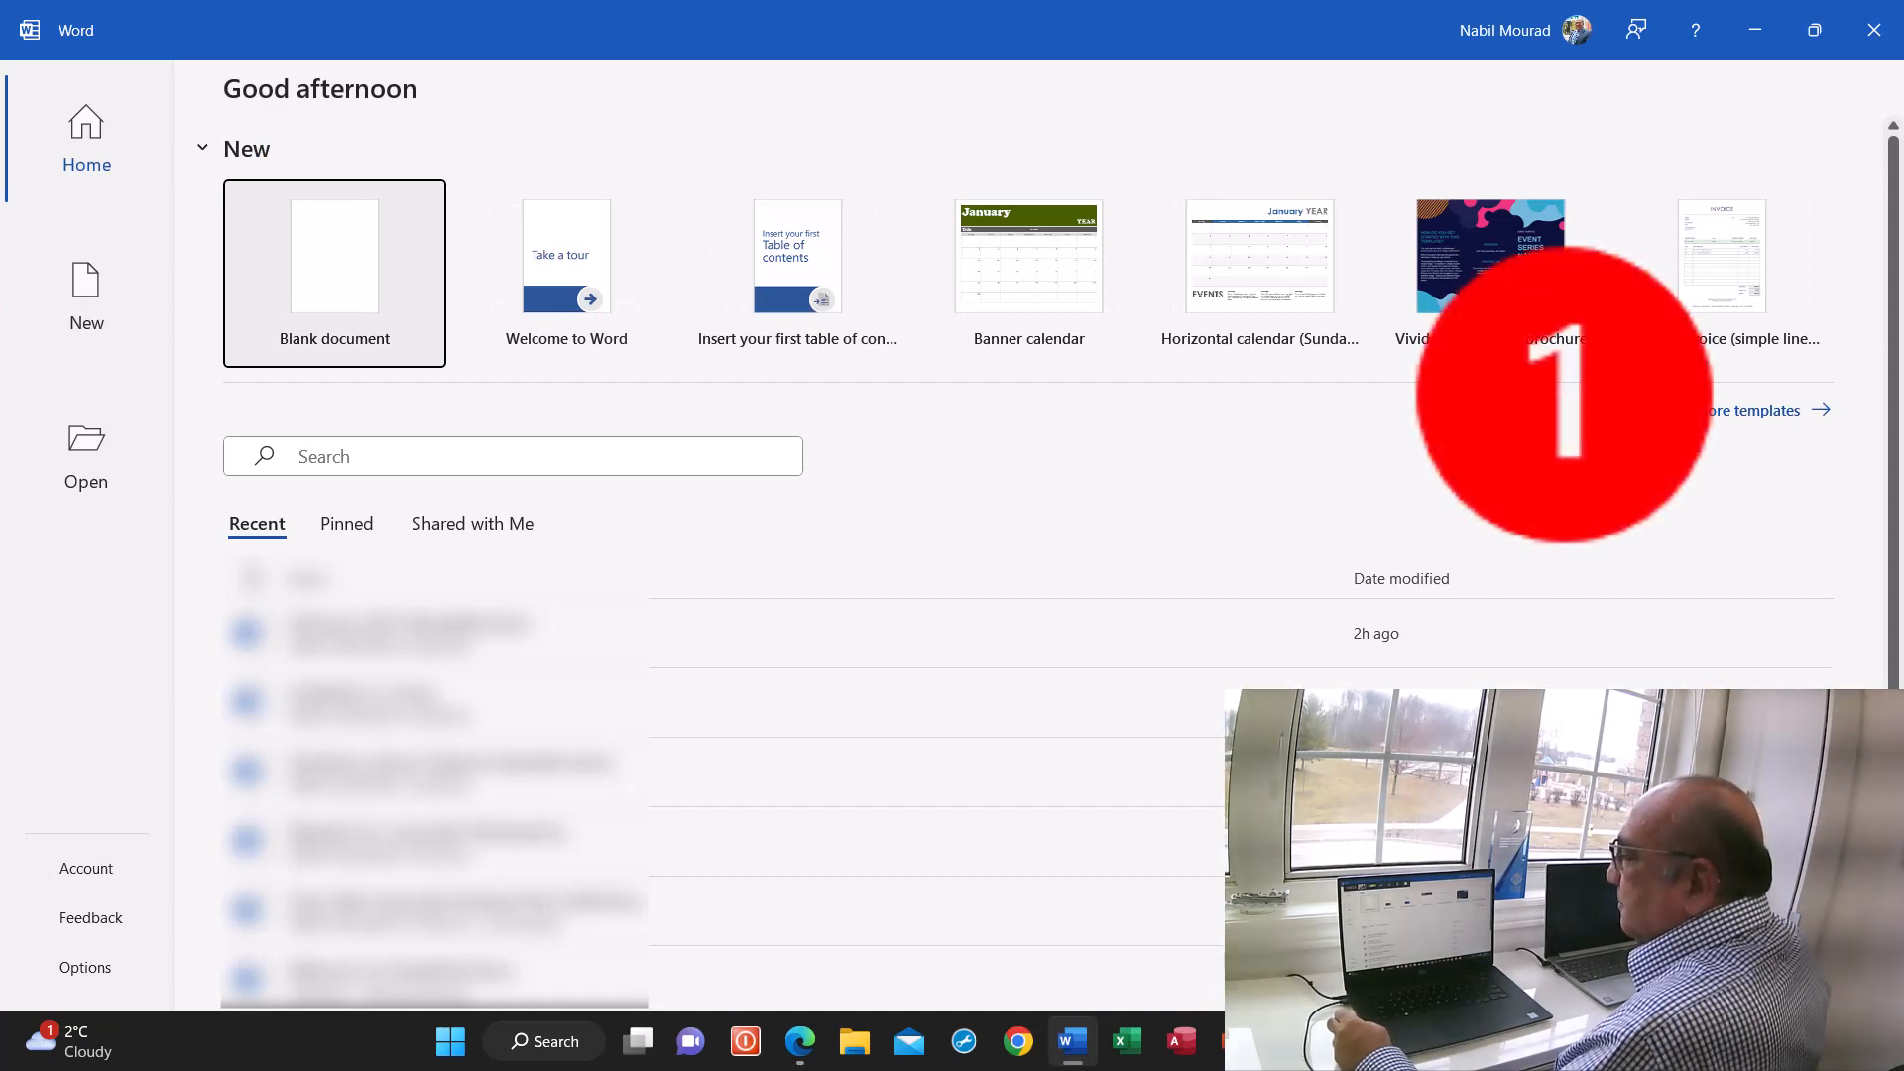
Start a new blank Word document to hold the sample paragraphs
{"action": "left_click", "coordinate": [333, 256]}
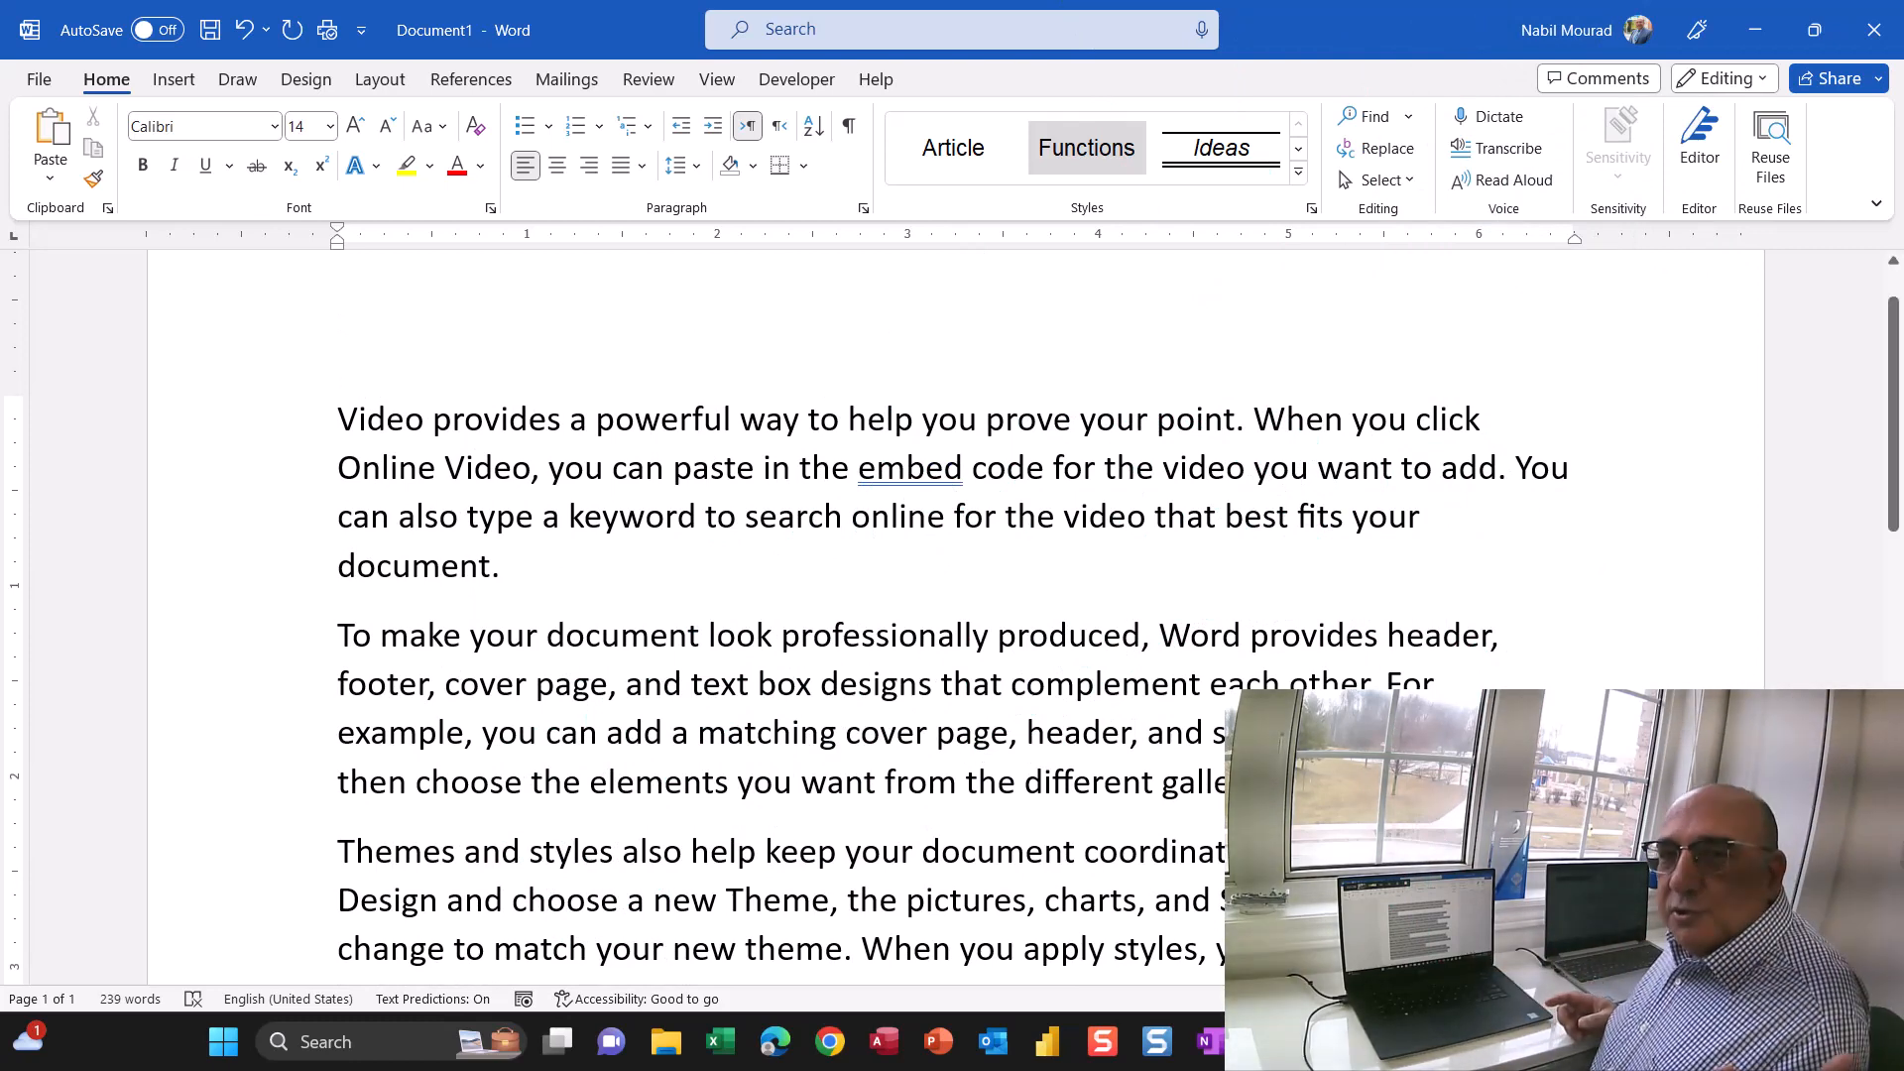
In a new blank workbook, enter =RANDARRAY(10,7,25,500) in A1 to generate the random grid
{"action": "left_click", "coordinate": [718, 1041]}
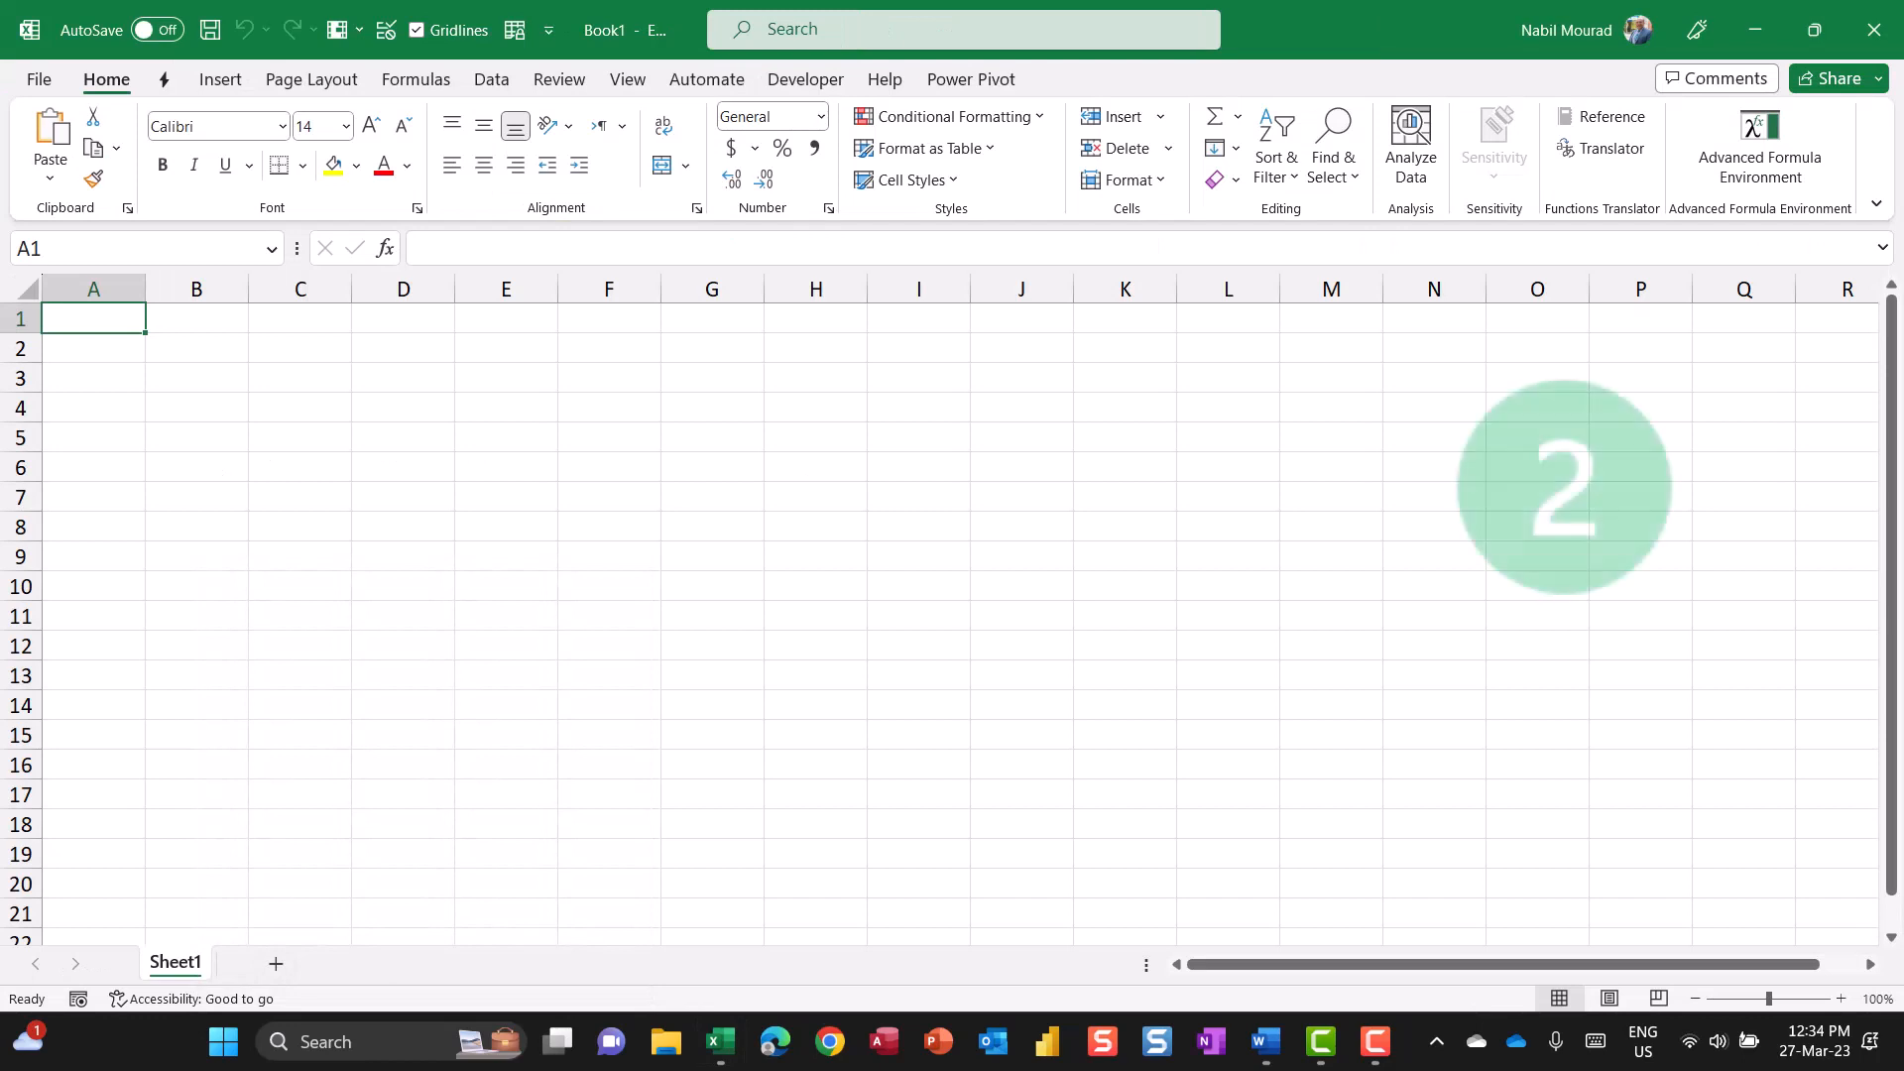
{"action": "type", "text": "=randa"}
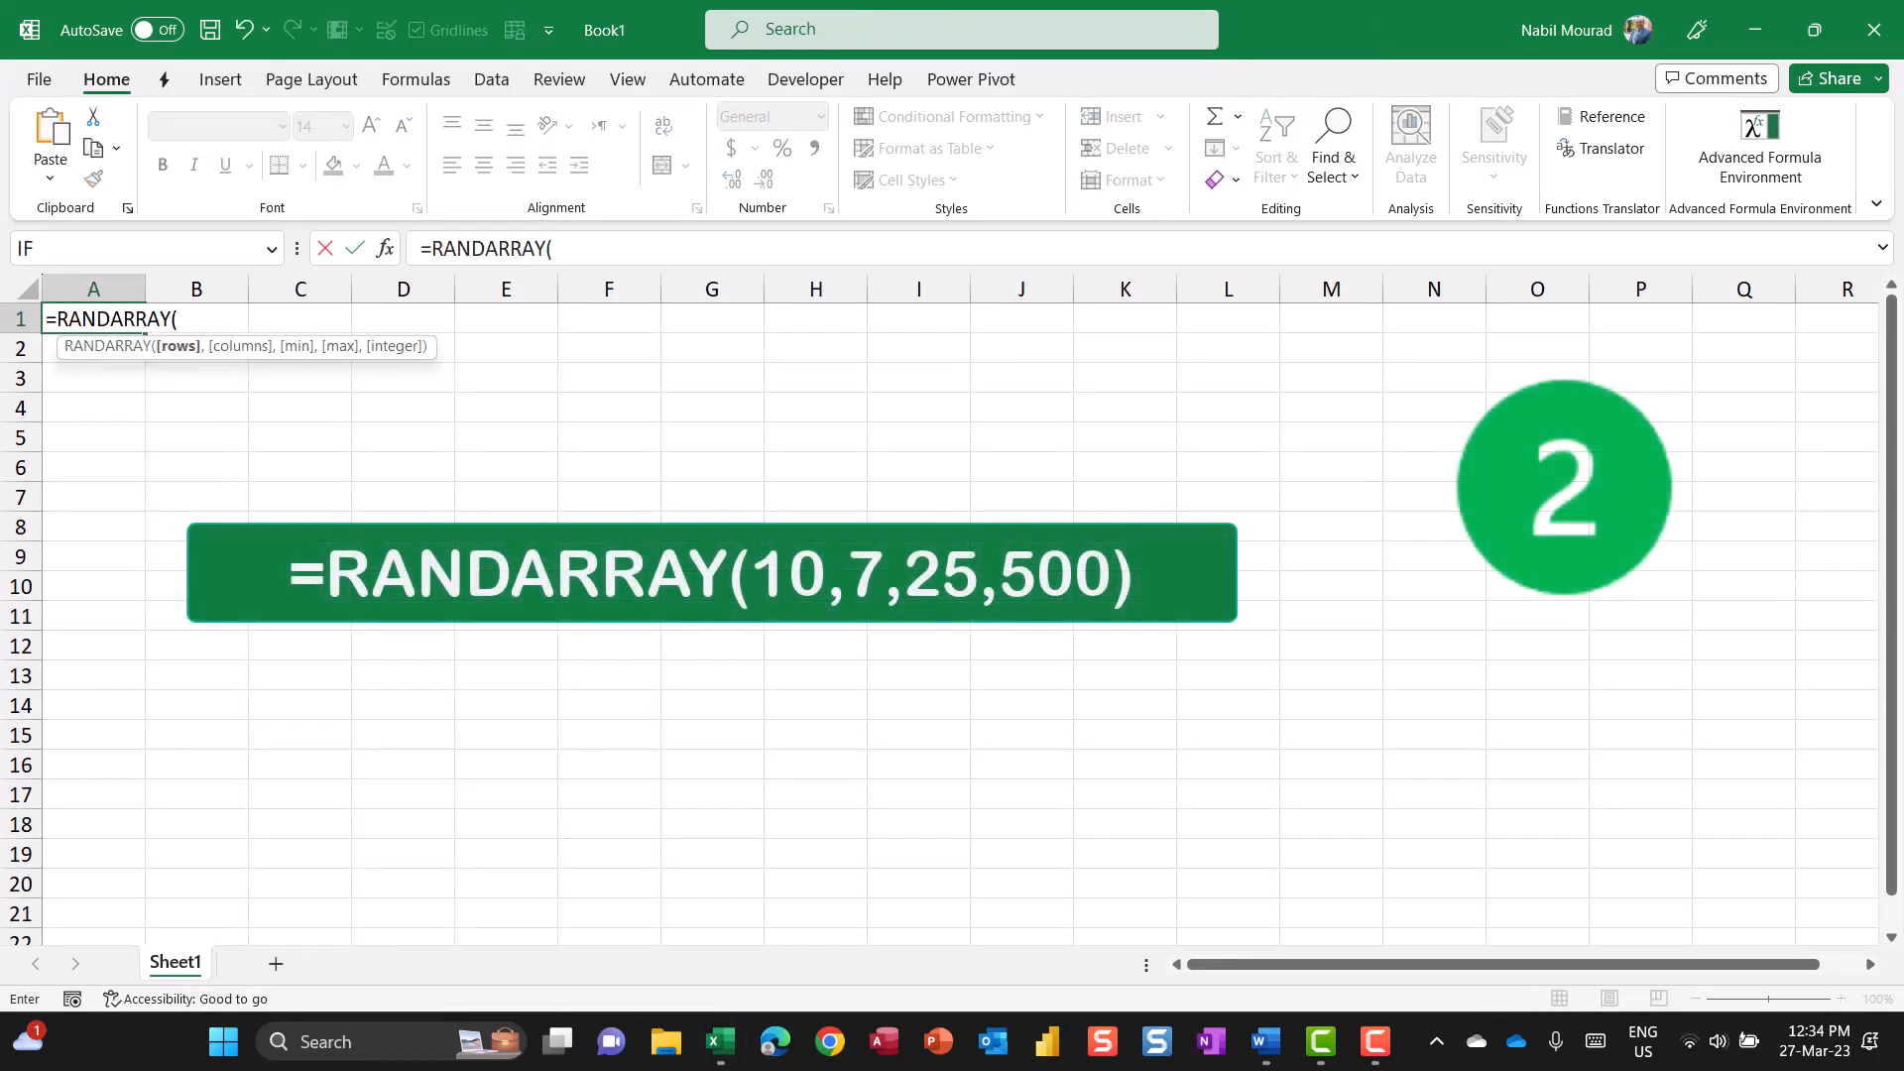
{"action": "type", "text": "1"}
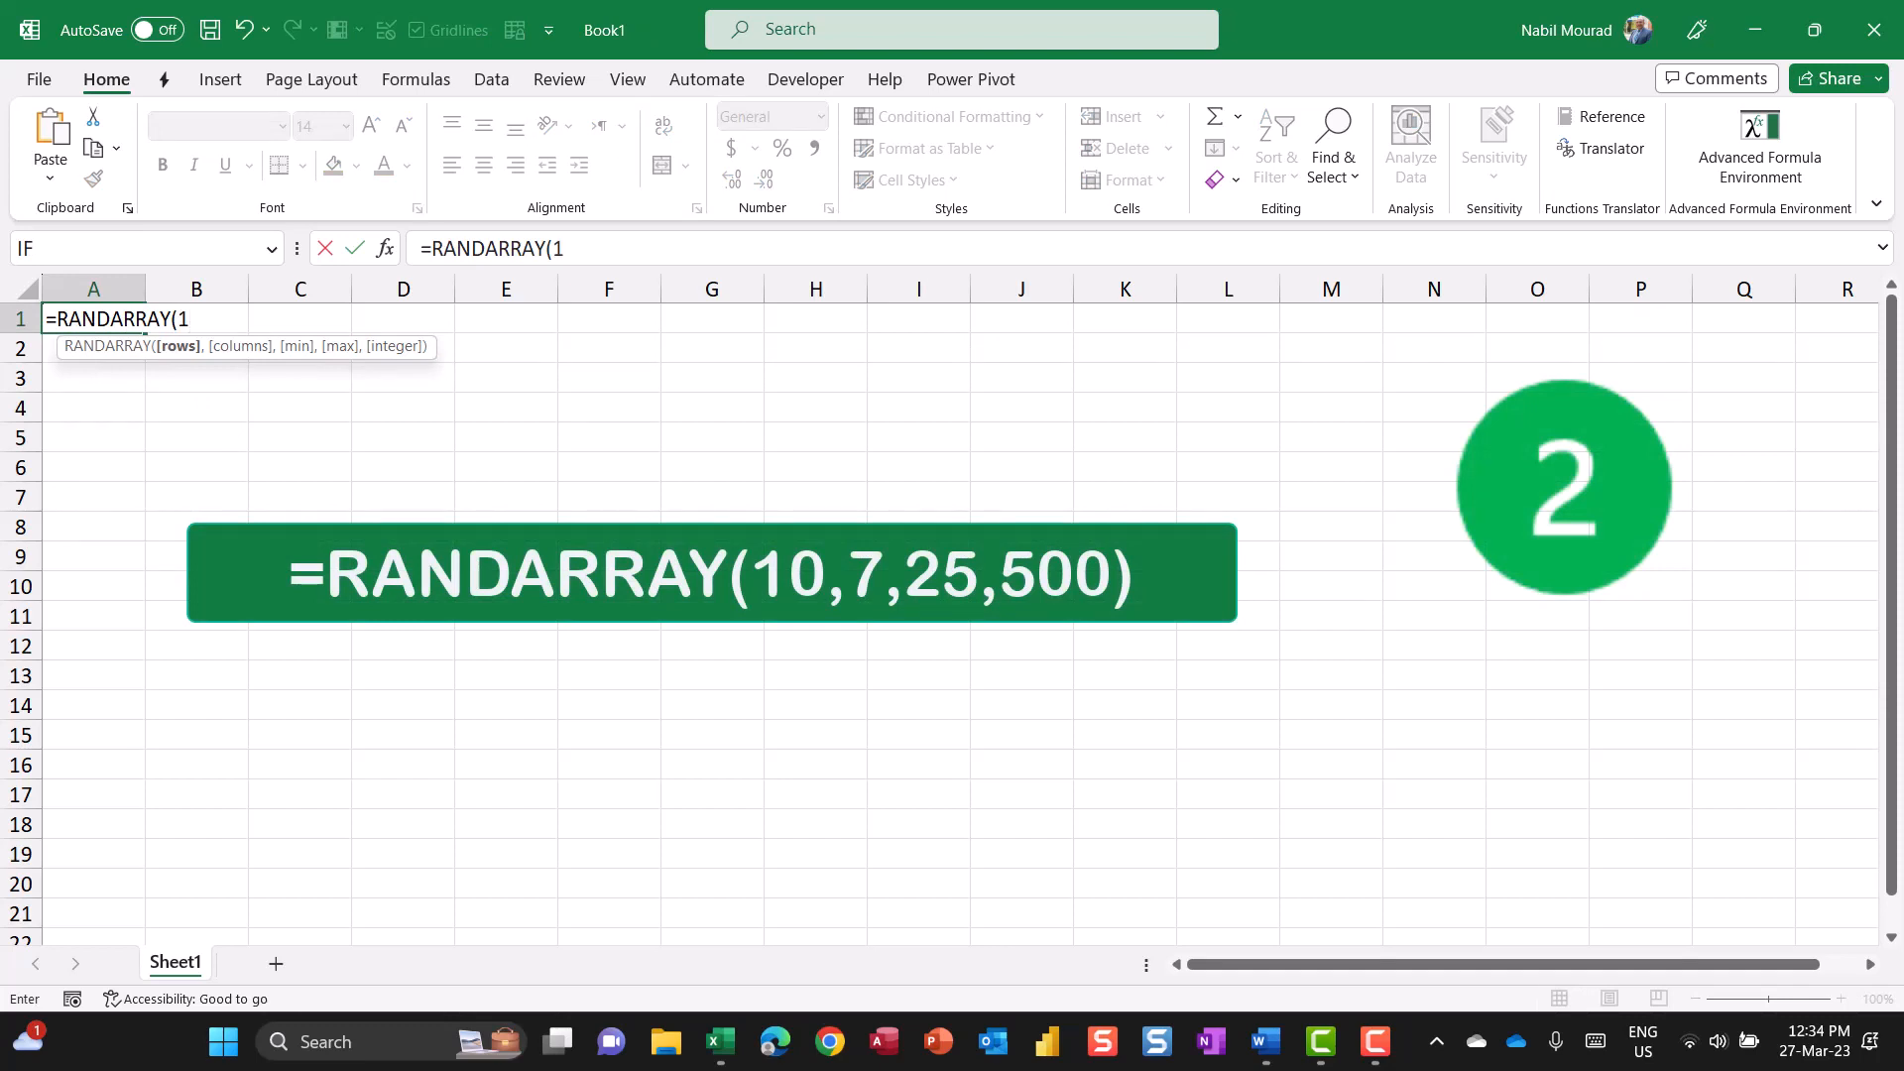
{"action": "type", "text": "0,"}
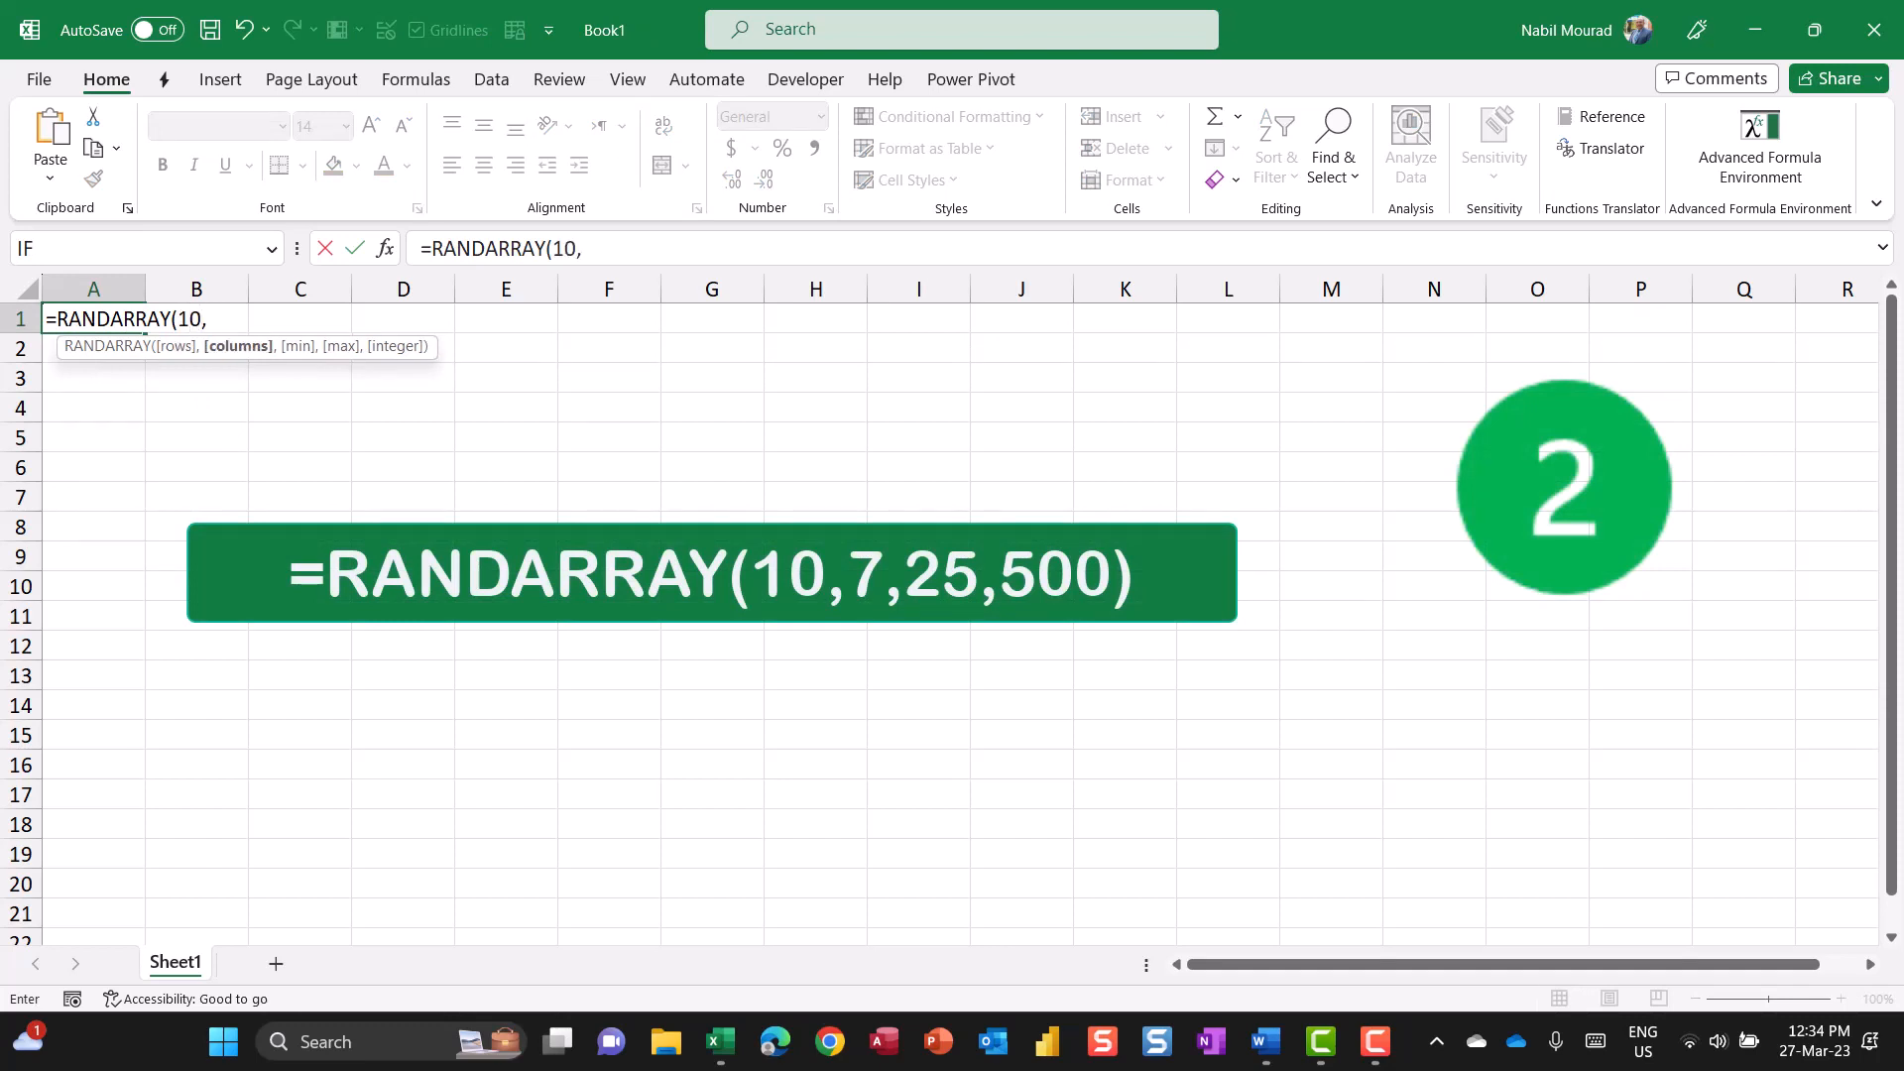
{"action": "type", "text": "7"}
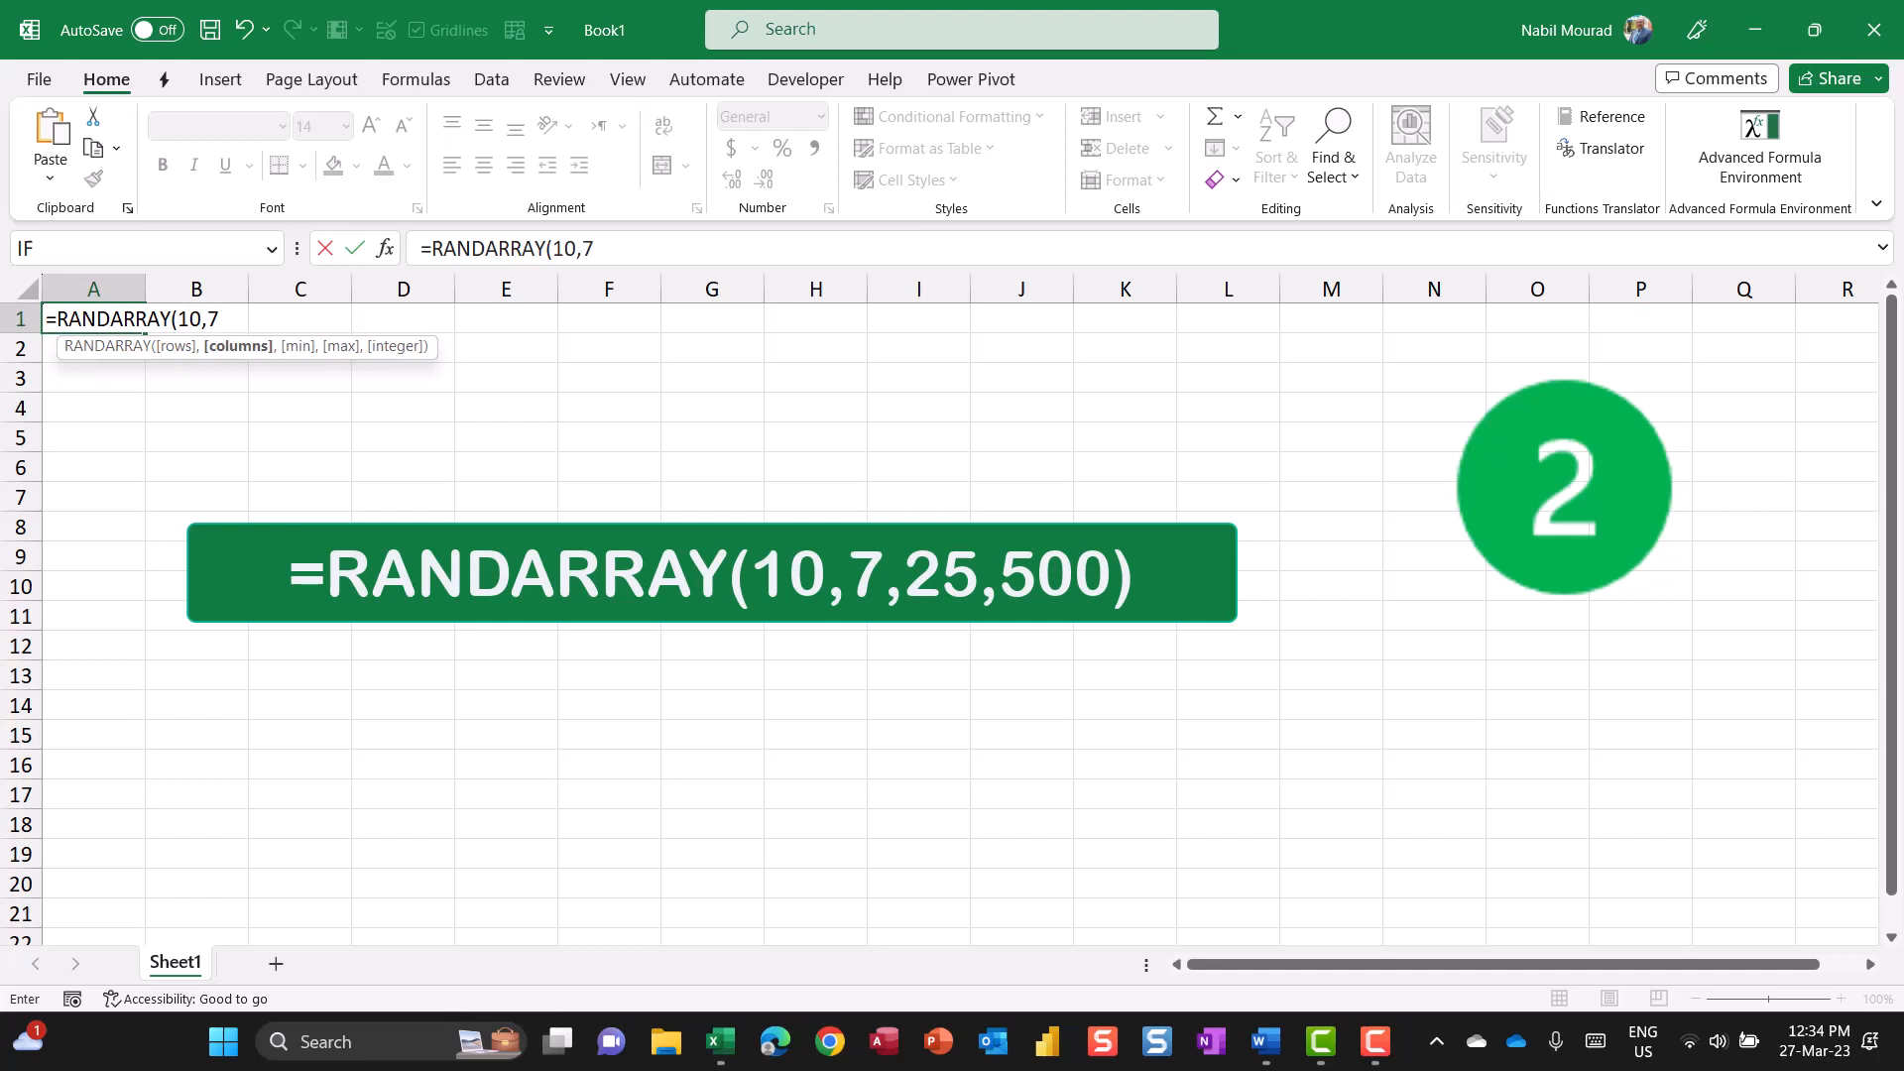
{"action": "type", "text": ","}
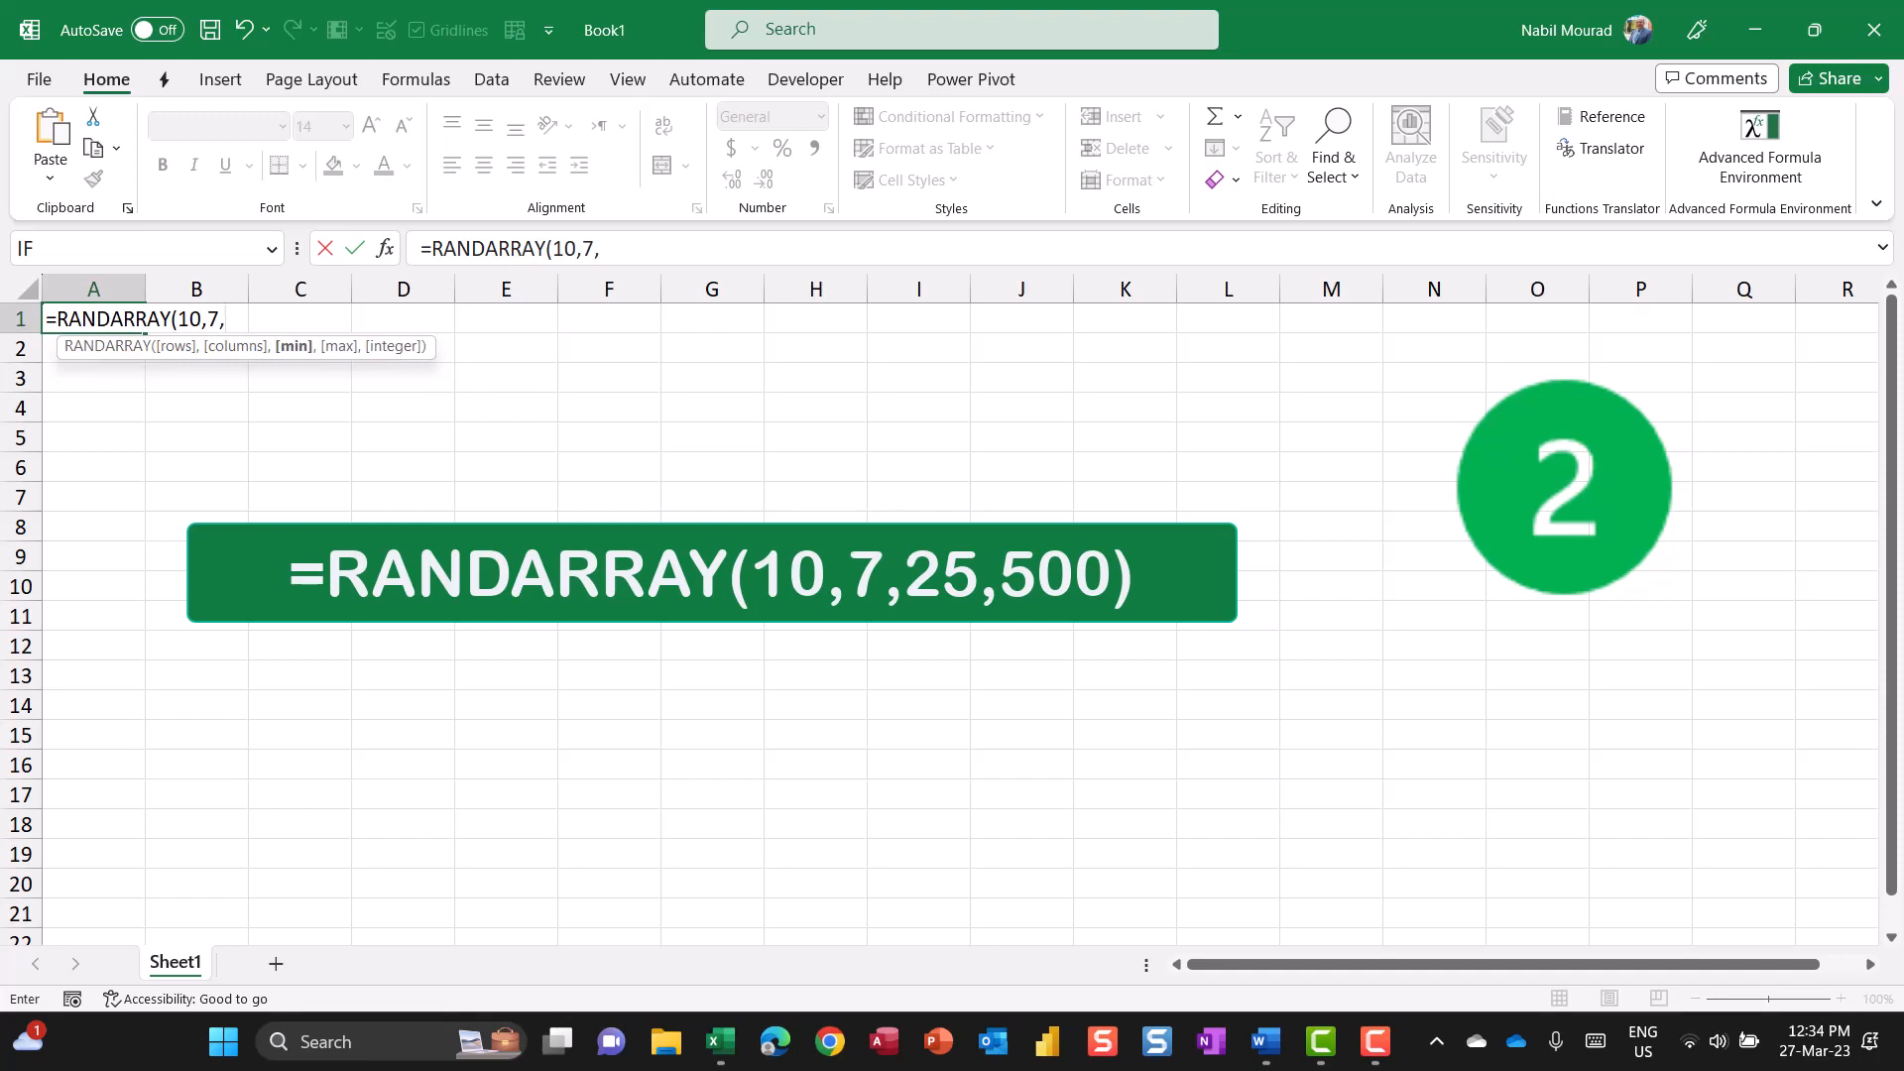
{"action": "type", "text": "25,"}
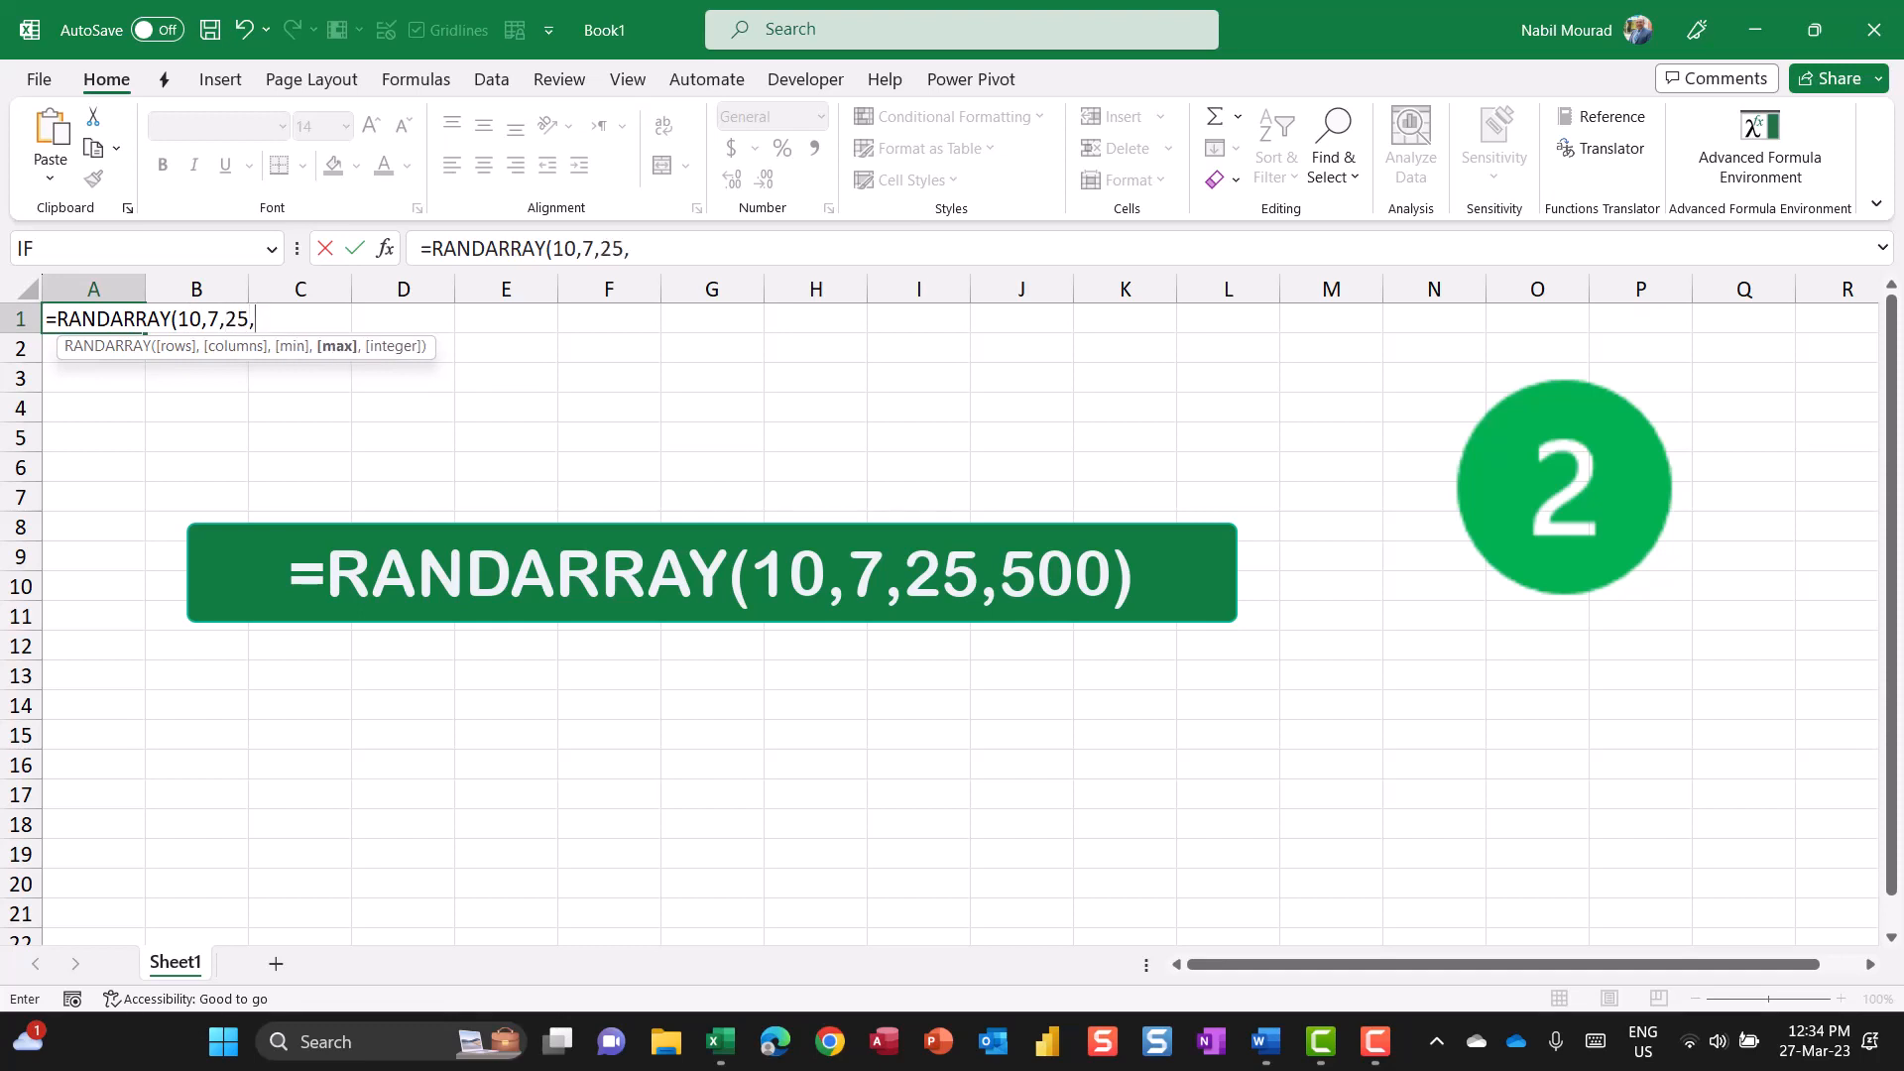
{"action": "type", "text": "500)"}
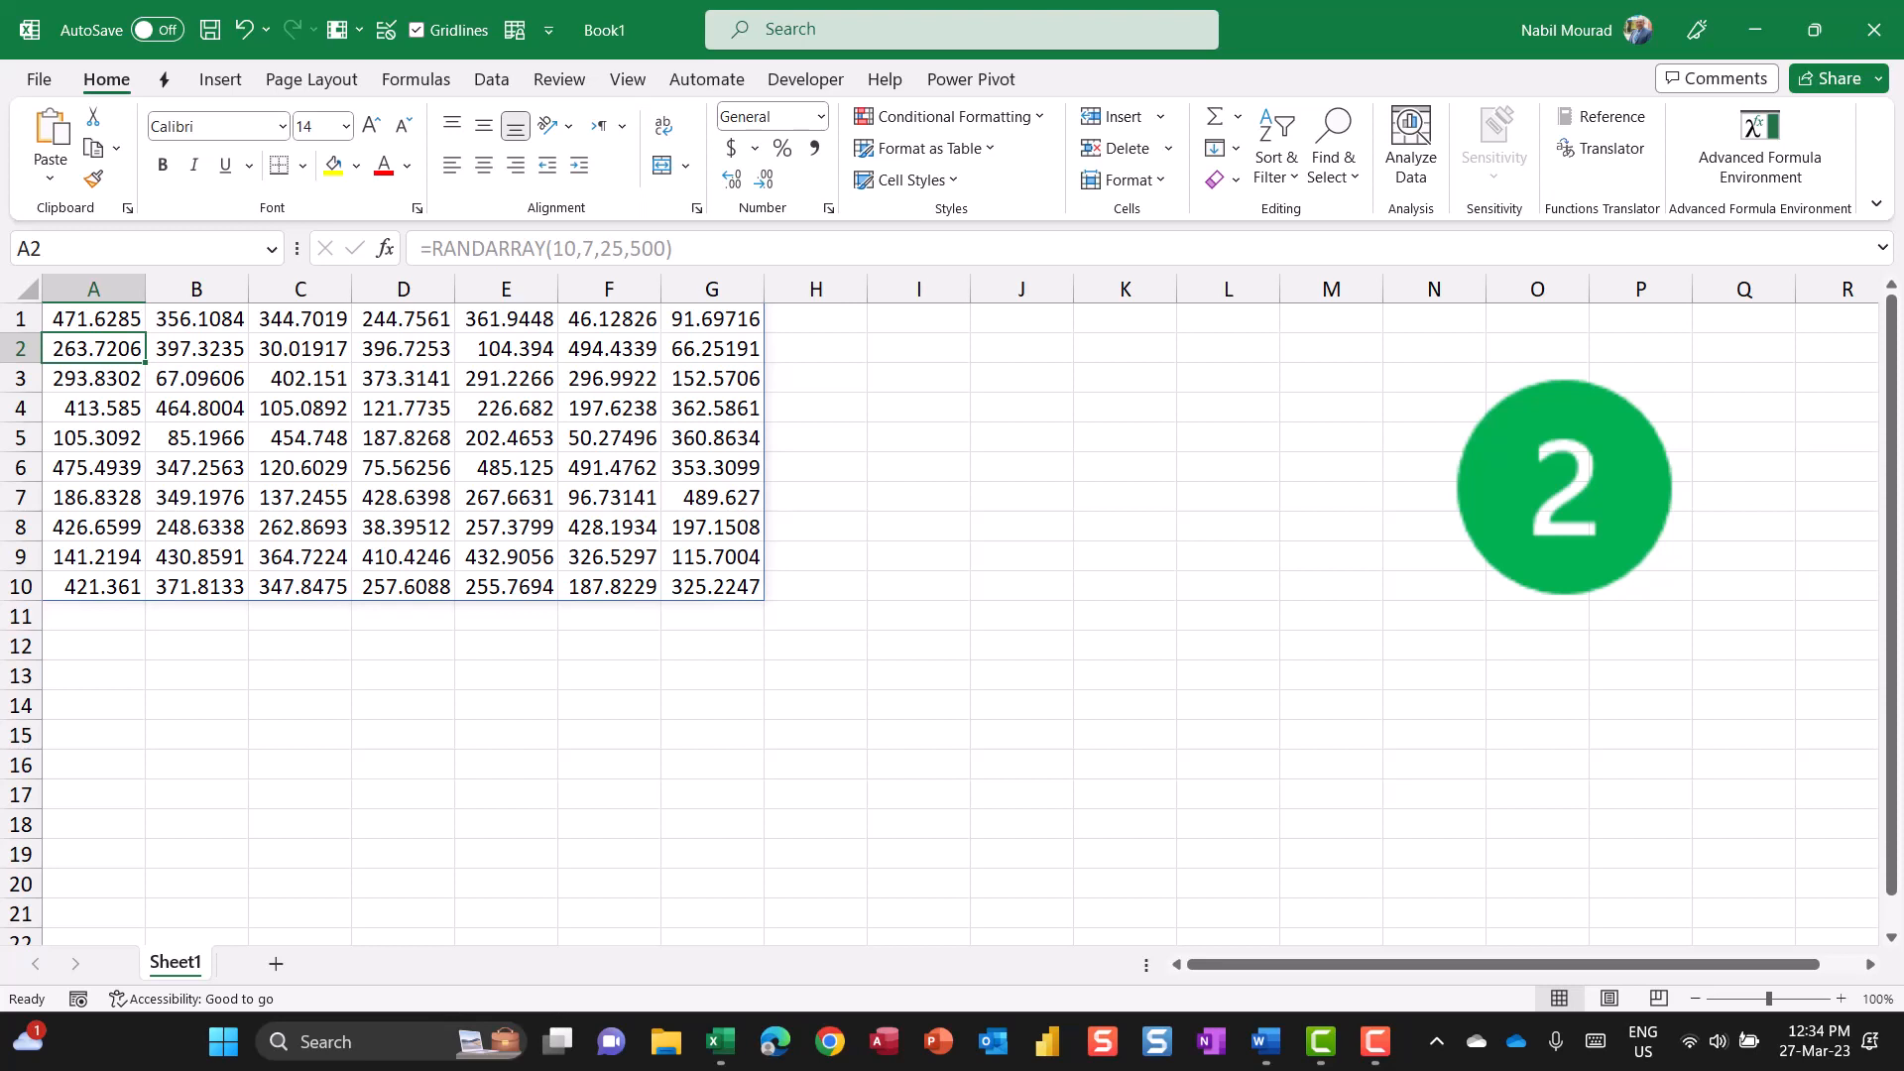
Select the generated A1:G10 block of random numbers for copying
{"action": "left_click_drag", "start_coordinate": [93, 317], "coordinate": [710, 587]}
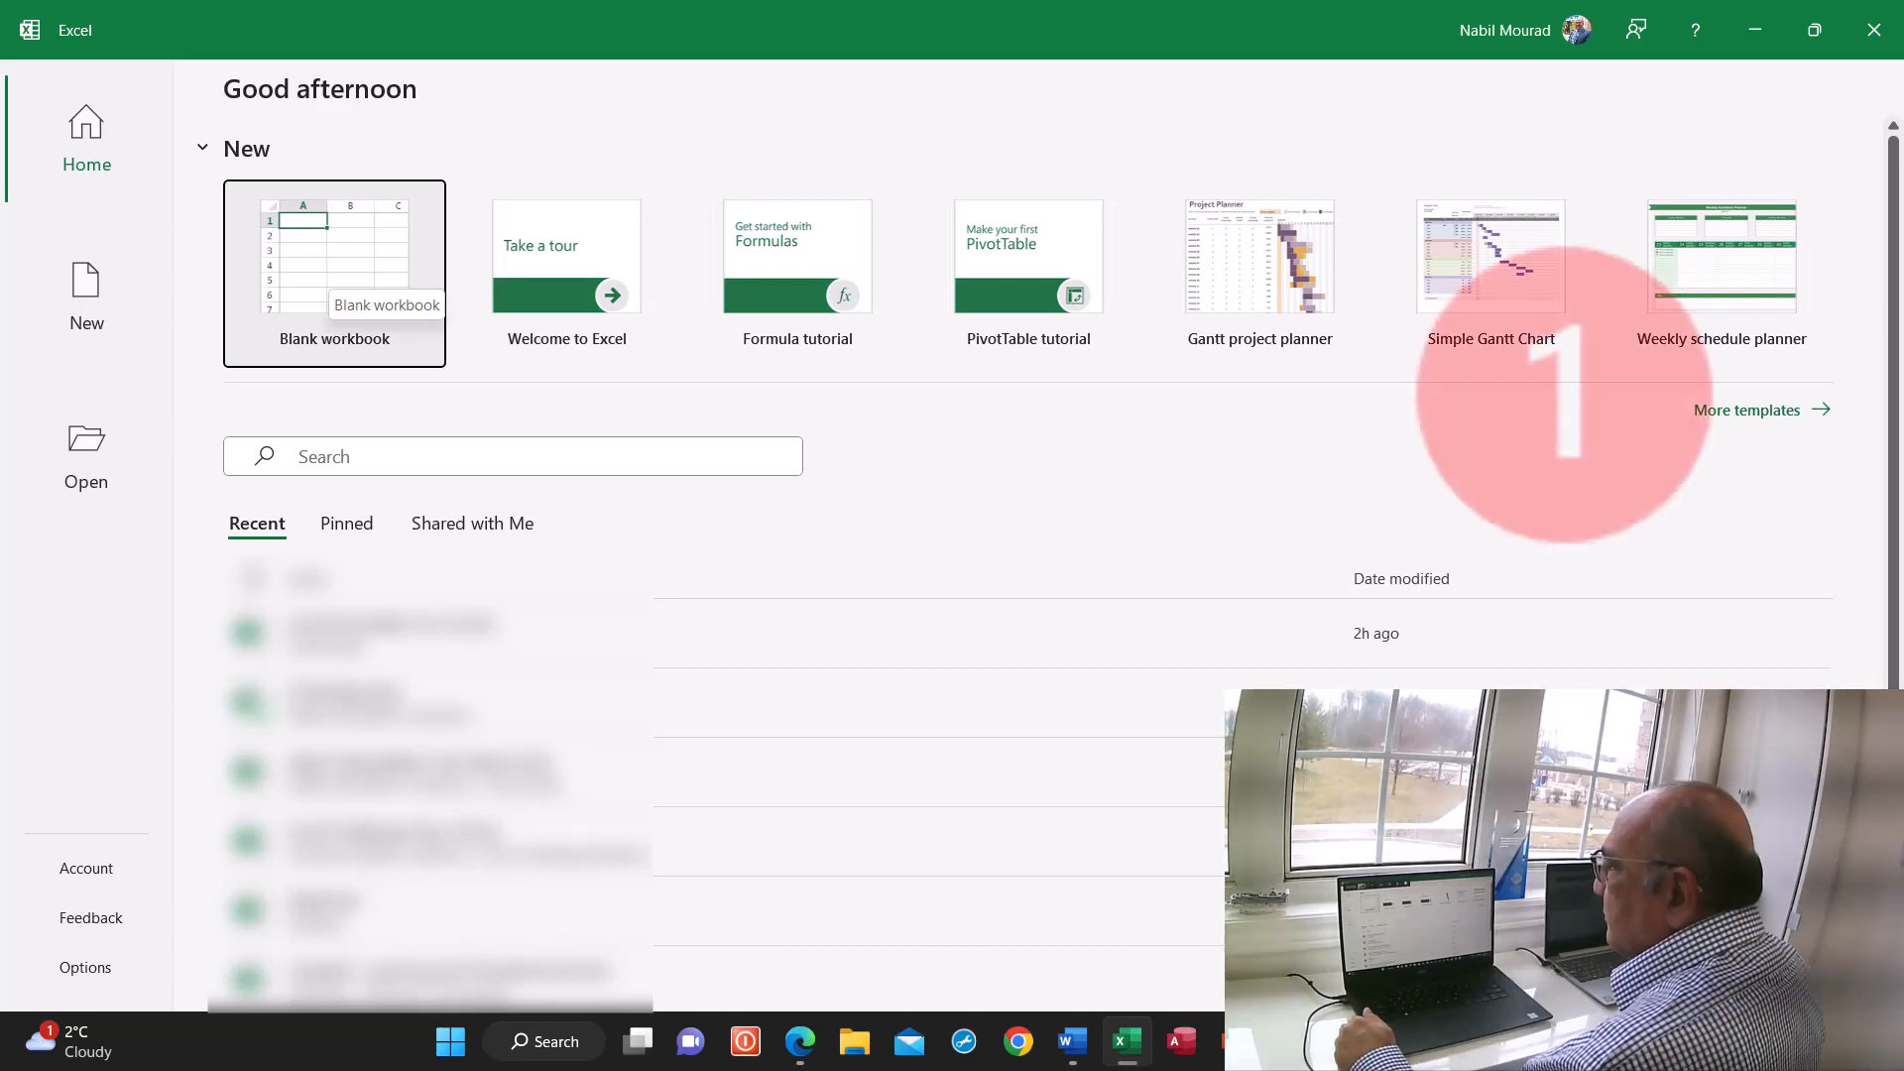
Start a new blank workbook to receive the pasted random-number grid
{"action": "left_click", "coordinate": [333, 272]}
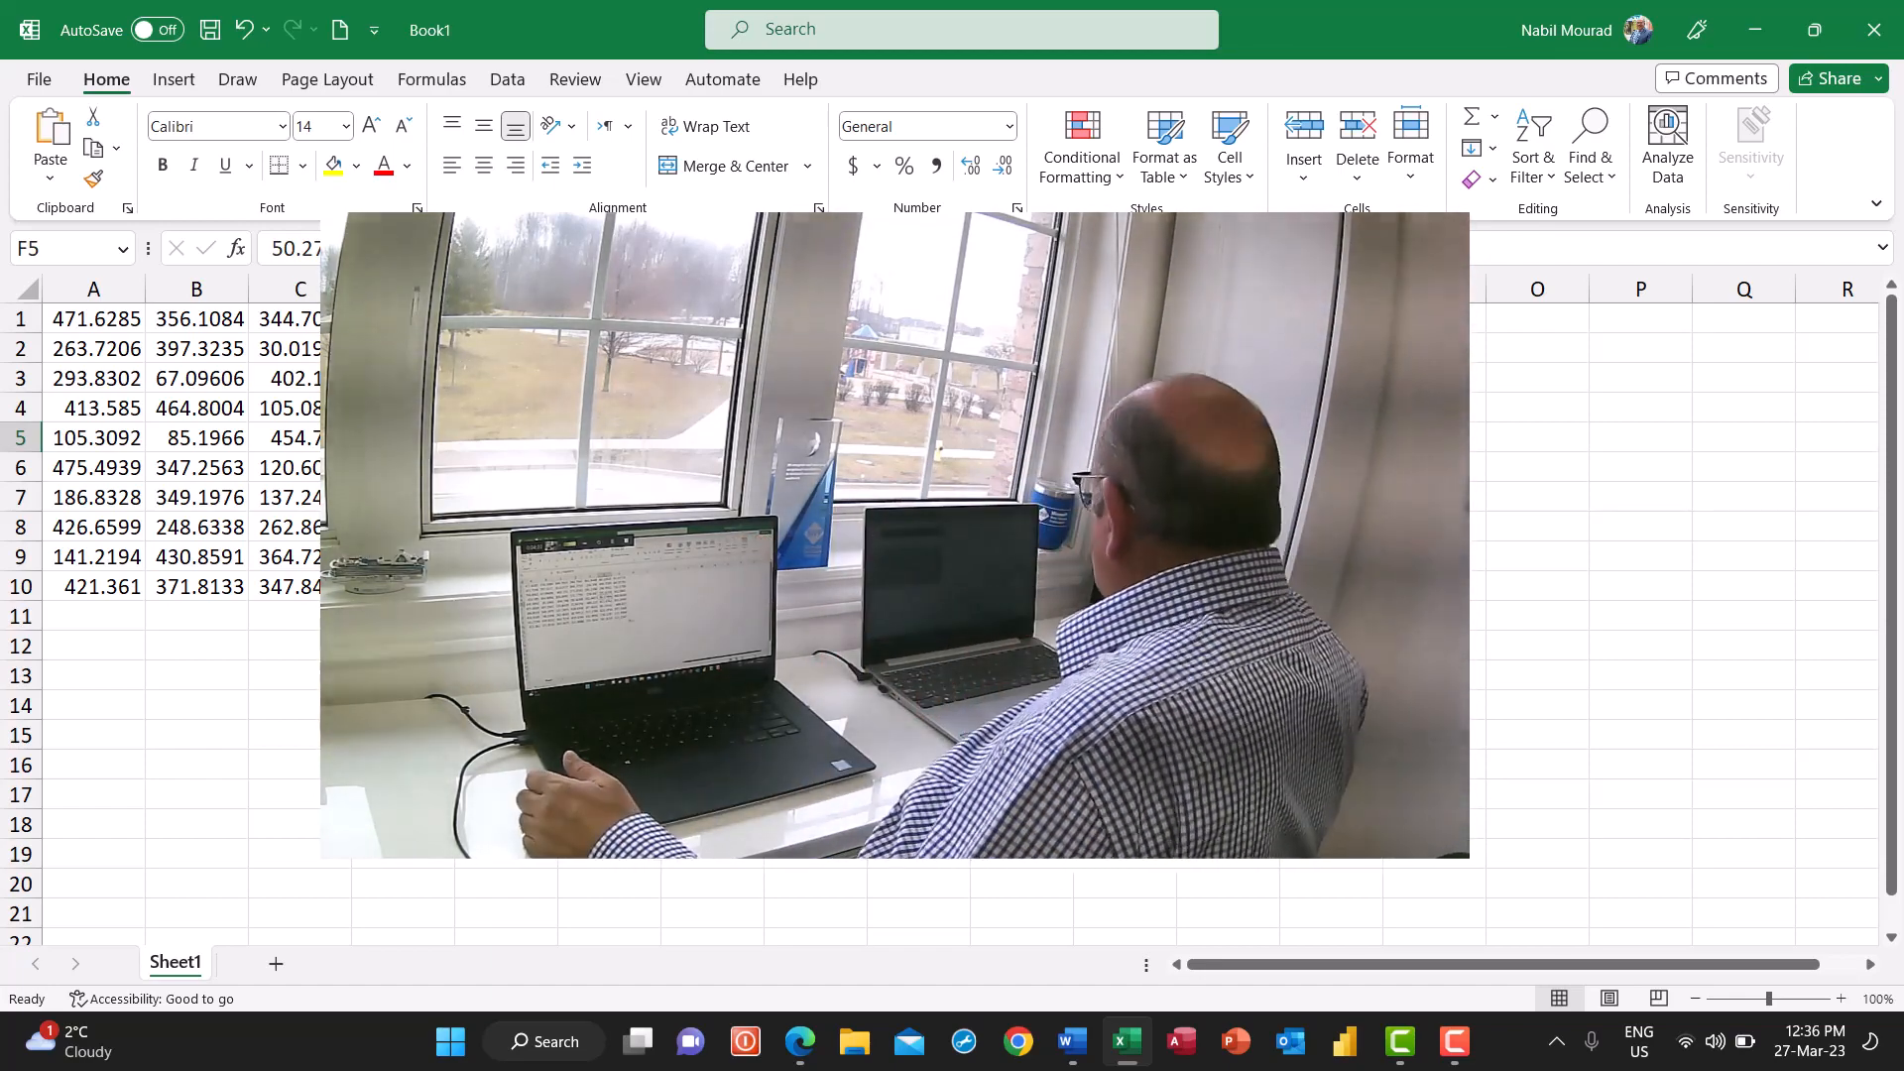
Copy the Officeinstructor YouTube videos page URL from the Edge address bar
{"action": "left_click", "coordinate": [799, 1041]}
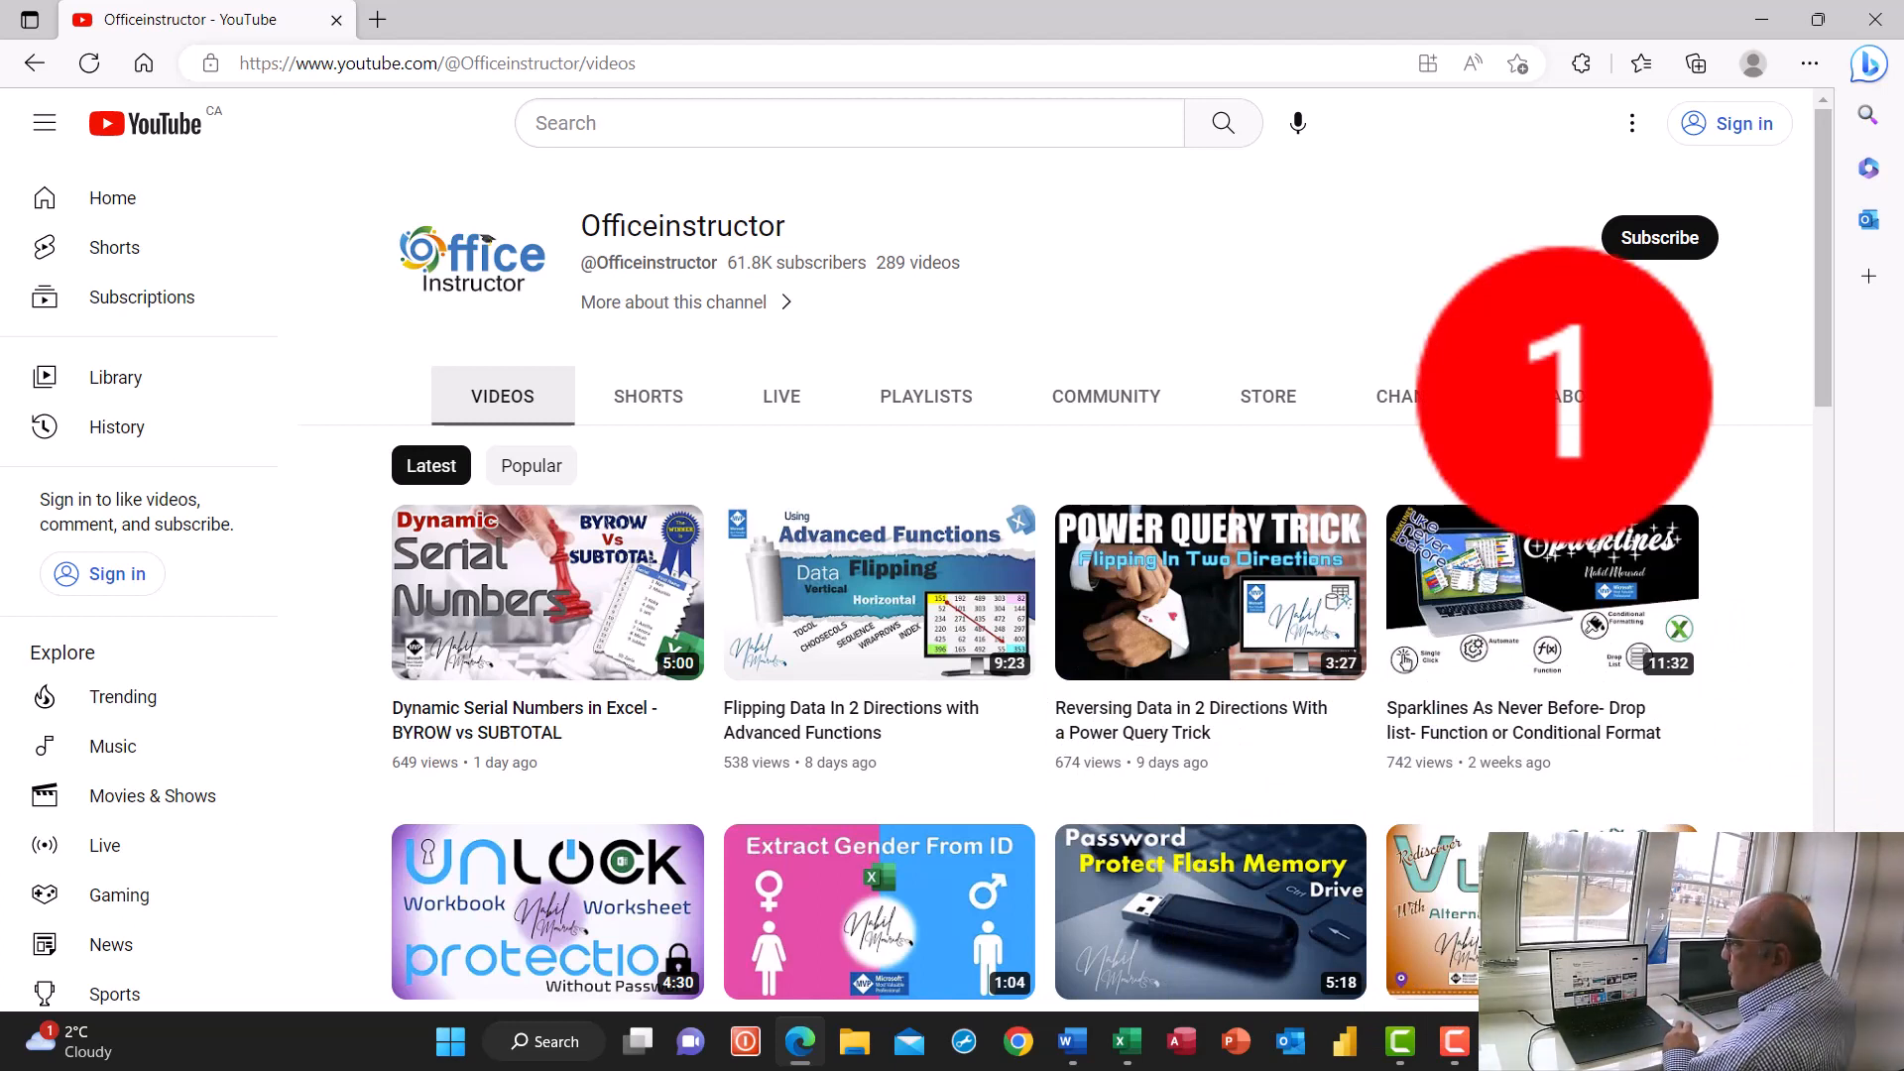
{"action": "left_click", "coordinate": [436, 63]}
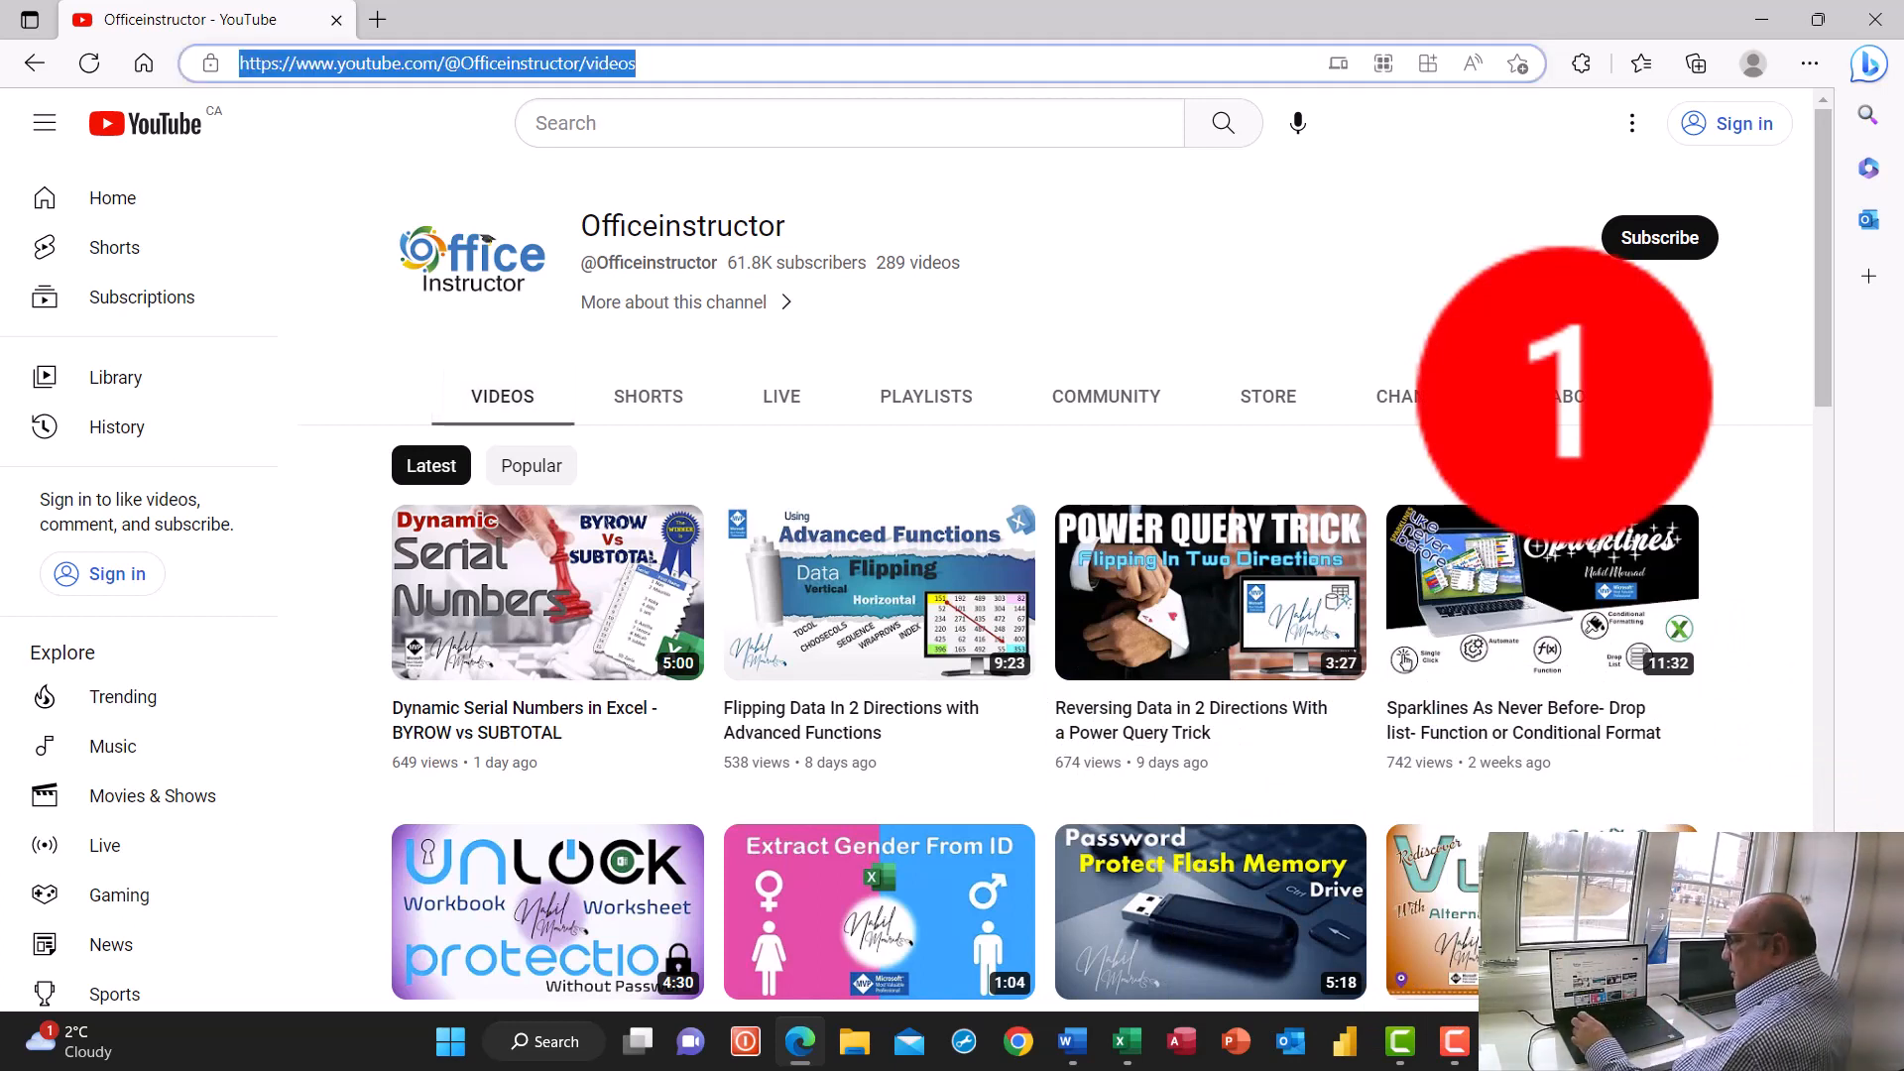
{"action": "key", "text": "ctrl+c"}
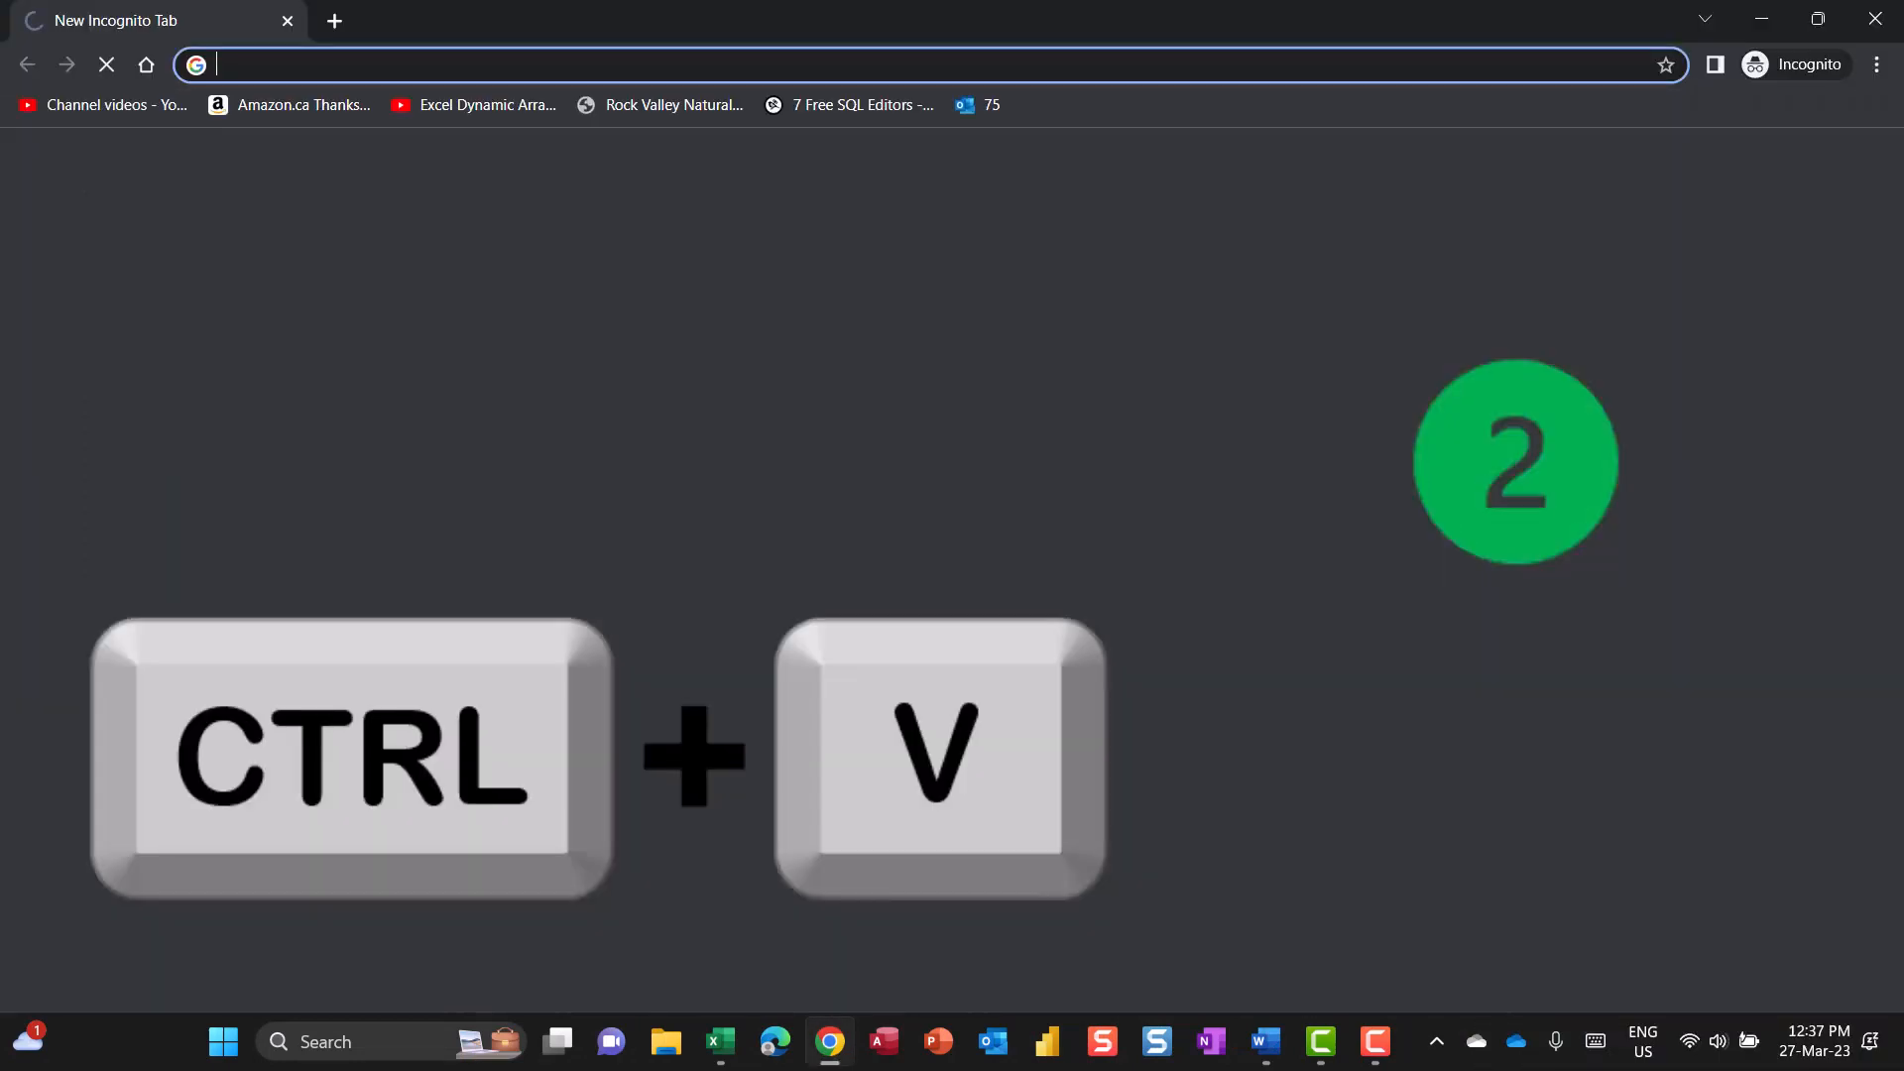
Paste the copied YouTube page address into the Chrome incognito address bar
{"action": "key", "text": "ctrl+v"}
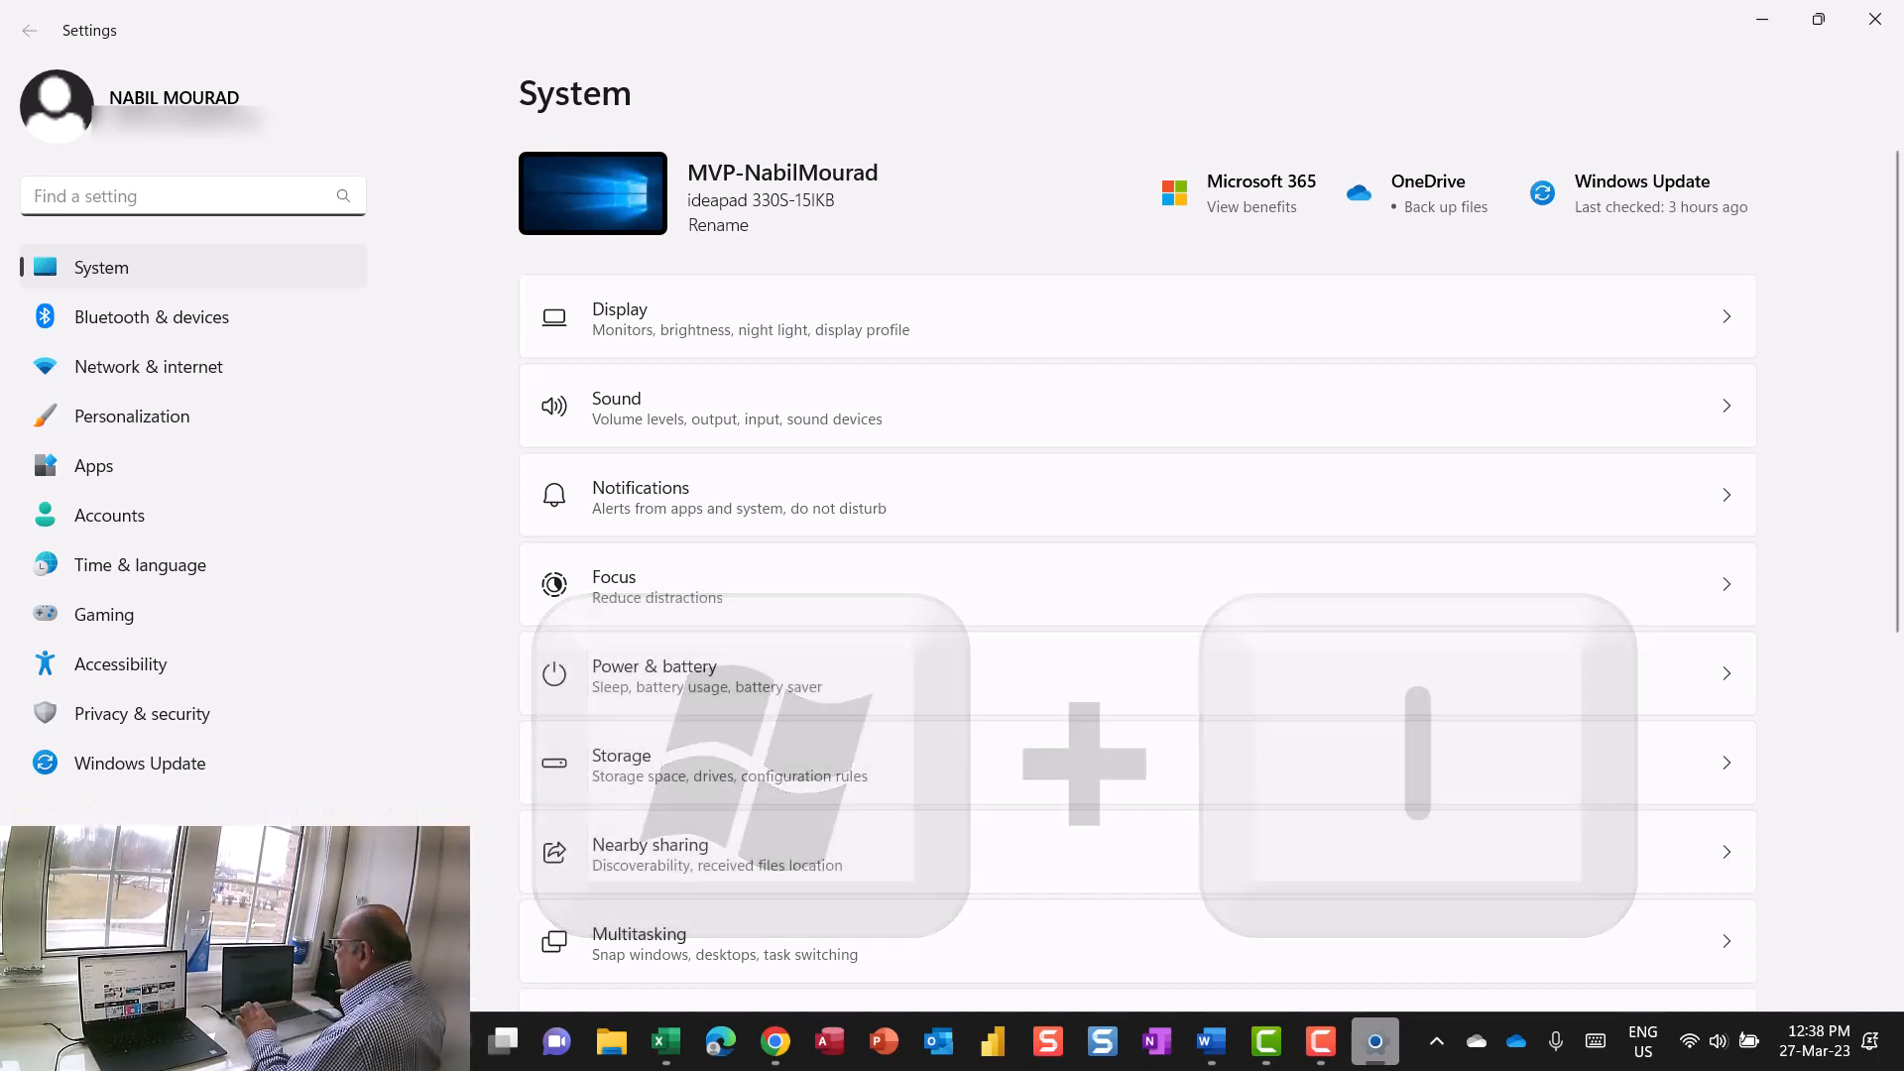
Scroll the Settings System page down to reveal the Clipboard item
{"action": "scroll", "scroll_direction": "down", "scroll_amount": 3}
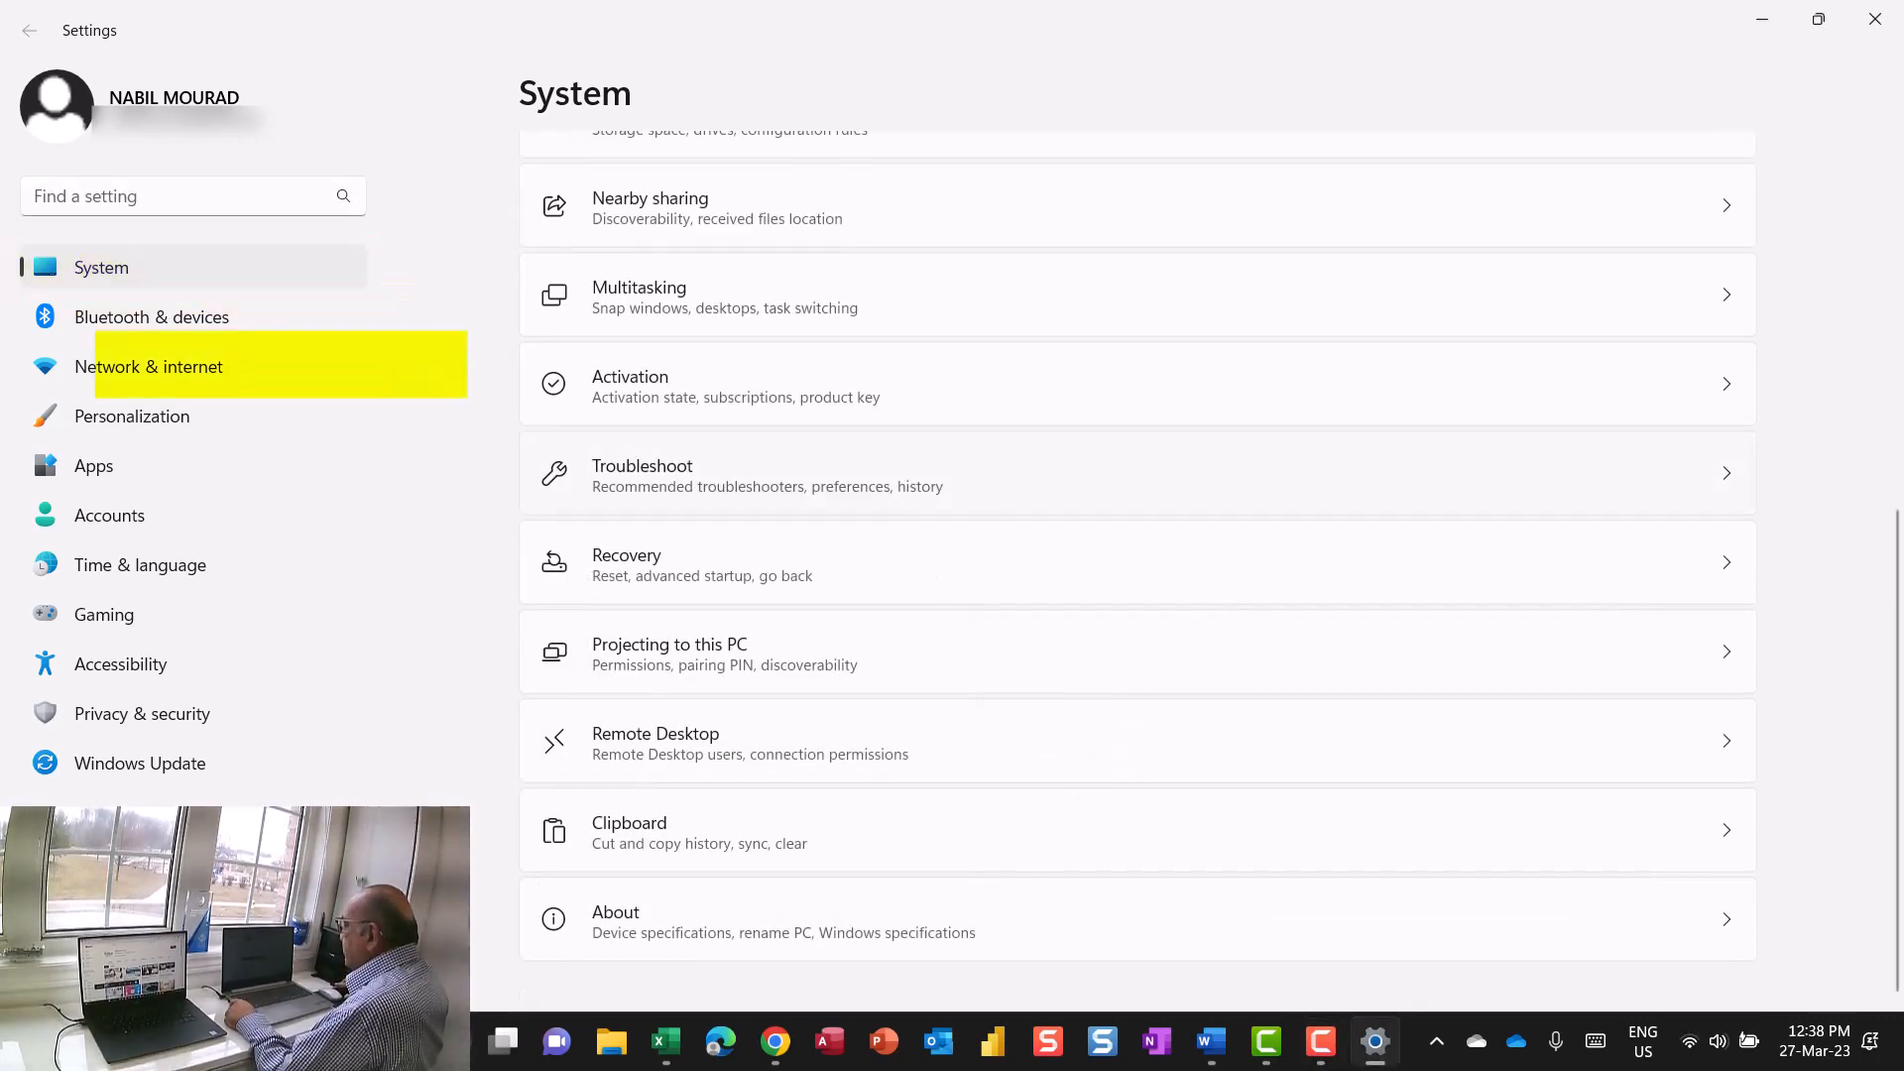